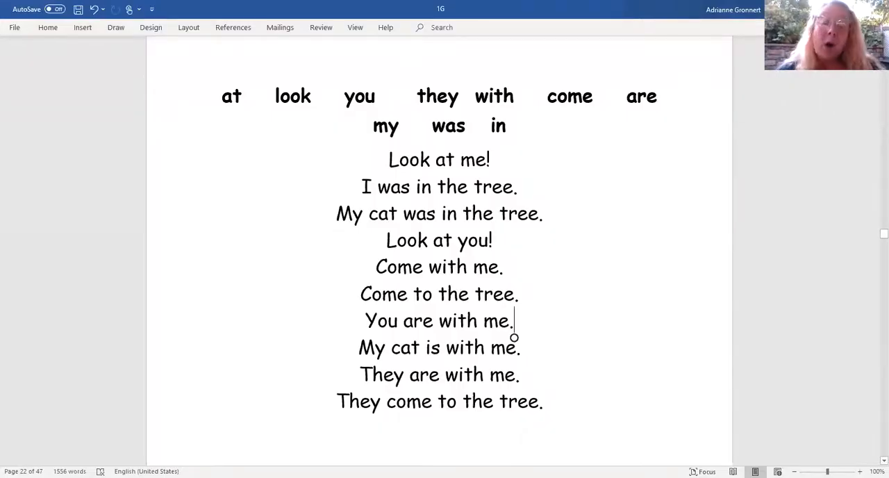
{"action": "mouse_move", "coordinate": [676, 350]}
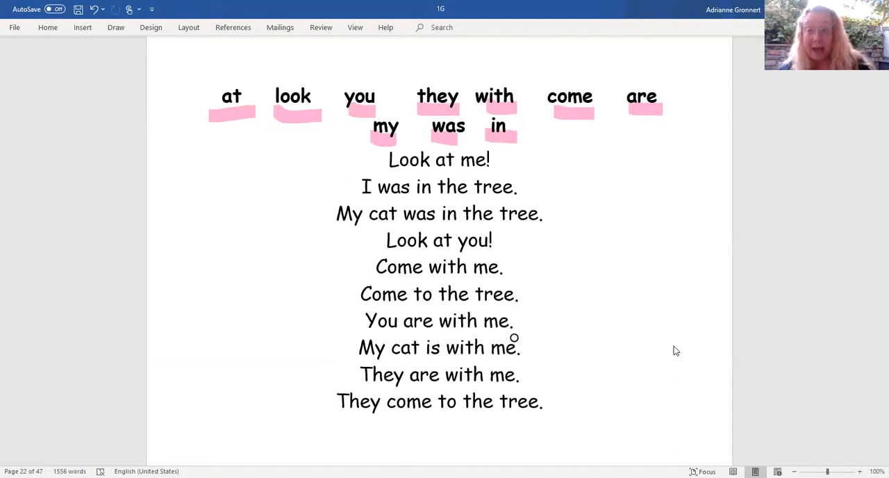
Step: Draw pink highlighter strokes under each sight word in every sentence, through the last one
{"action": "left_click", "coordinate": [513, 321]}
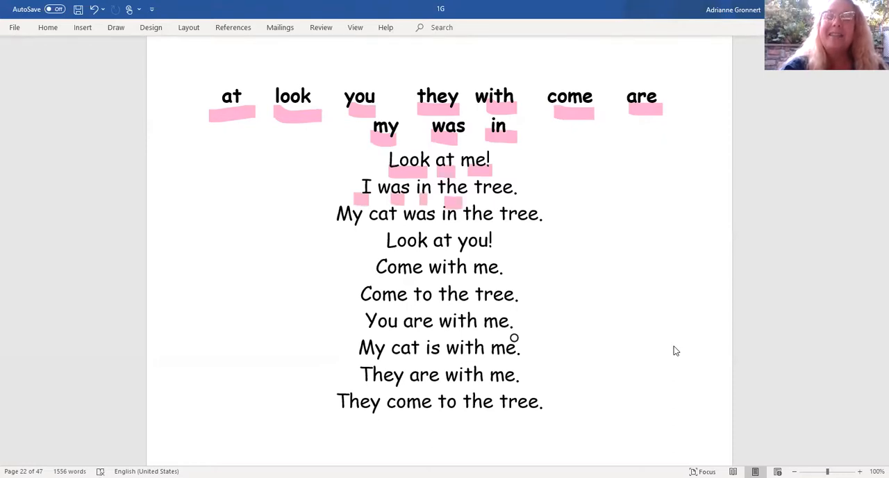
{"action": "left_click", "coordinate": [515, 321]}
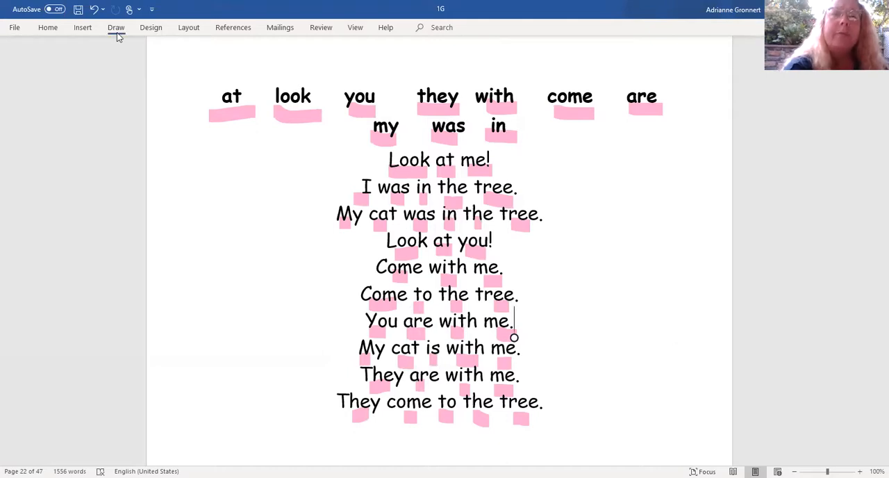
{"action": "left_click", "coordinate": [116, 27]}
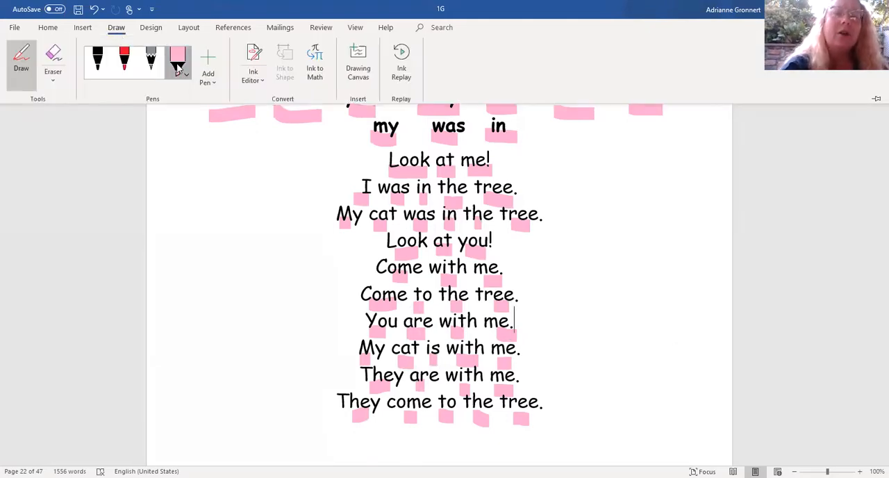
Step: With the red pen, underline 'Look at me!' and 'I was in the tree.'
{"action": "left_click", "coordinate": [177, 66]}
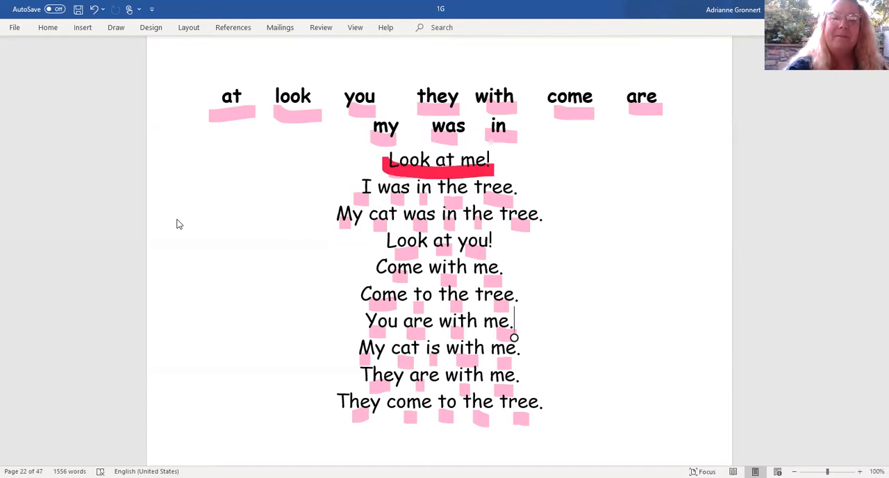
{"action": "left_click_drag", "start_coordinate": [361, 196], "coordinate": [514, 196]}
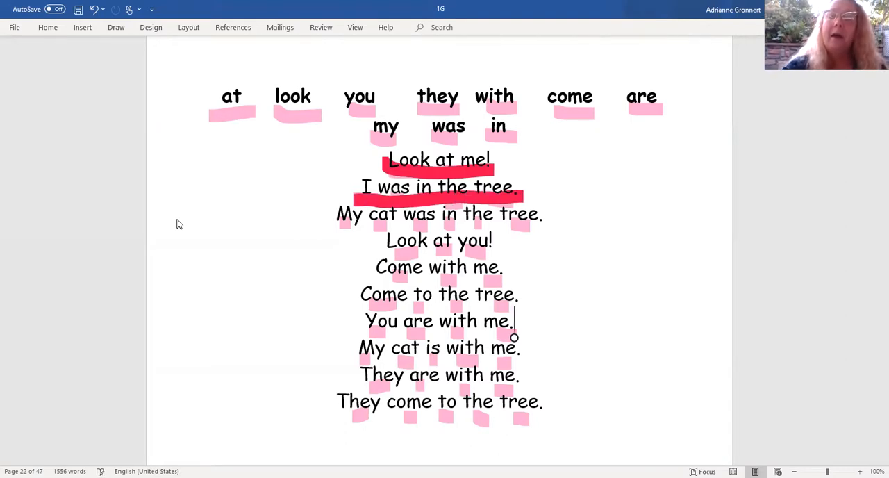